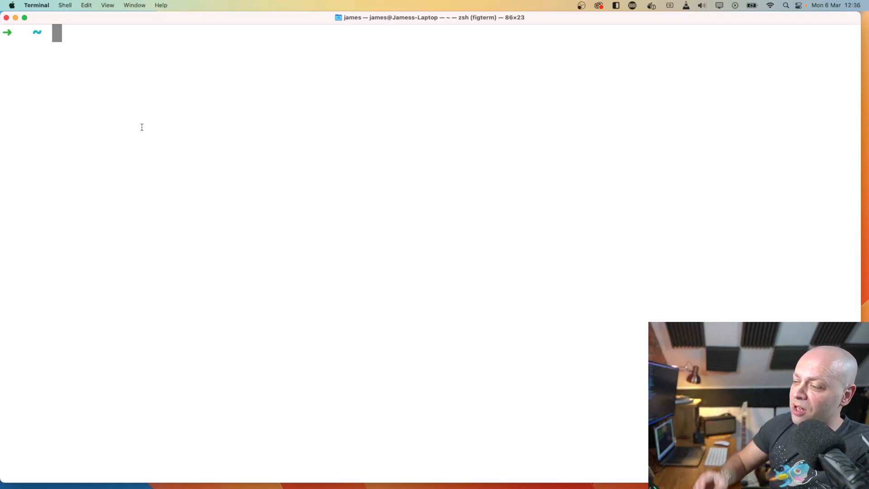
{"action": "type", "text": "ssh james@devquotes.net"}
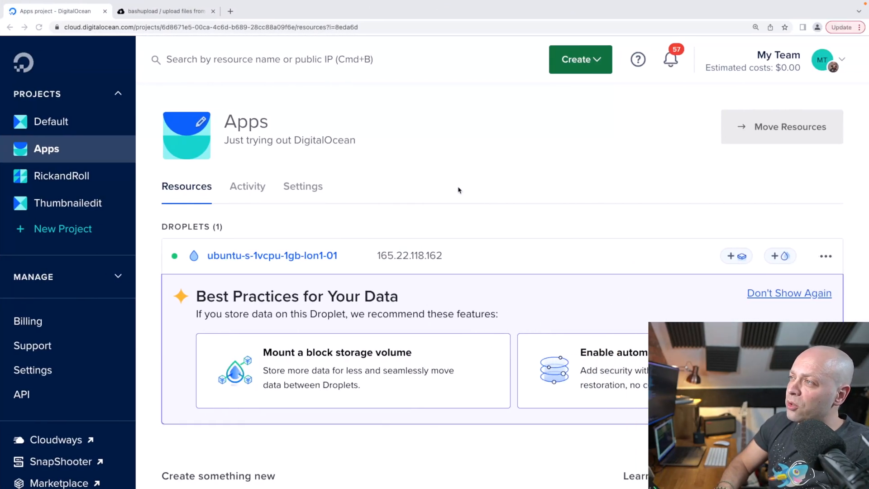
{"action": "mouse_move", "coordinate": [467, 217]}
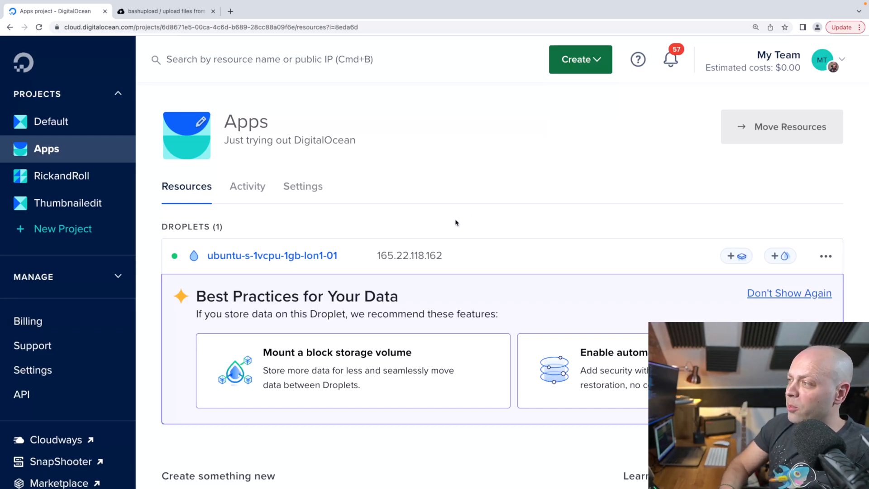
{"action": "mouse_move", "coordinate": [363, 234]}
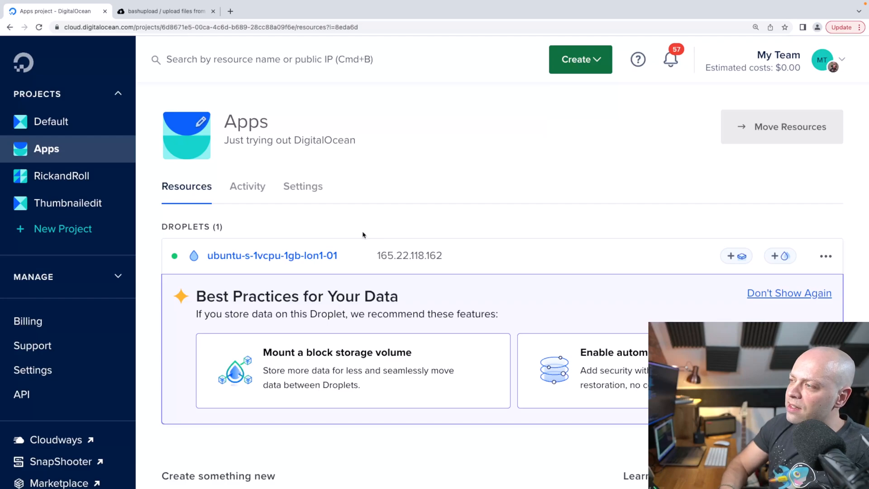
{"action": "mouse_move", "coordinate": [406, 224]}
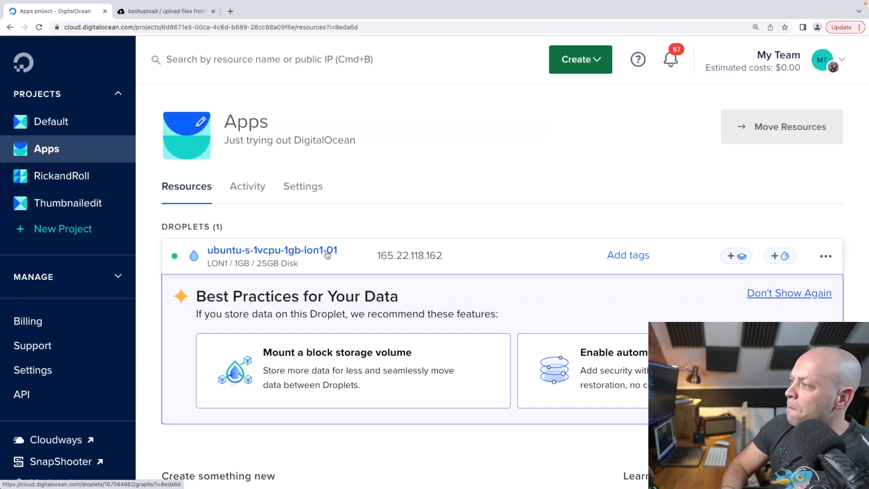
Step: Show the ubuntu droplet's details and its Access section with console options
{"action": "left_click", "coordinate": [273, 250]}
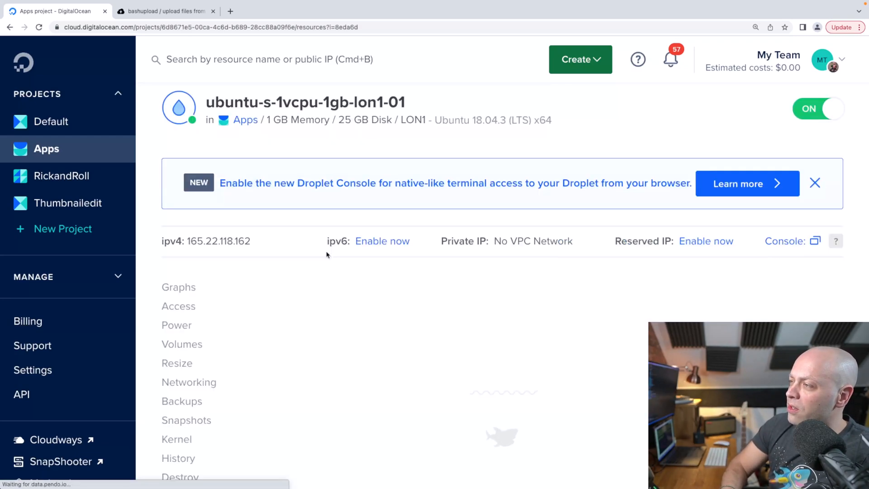
{"action": "left_click", "coordinate": [179, 287]}
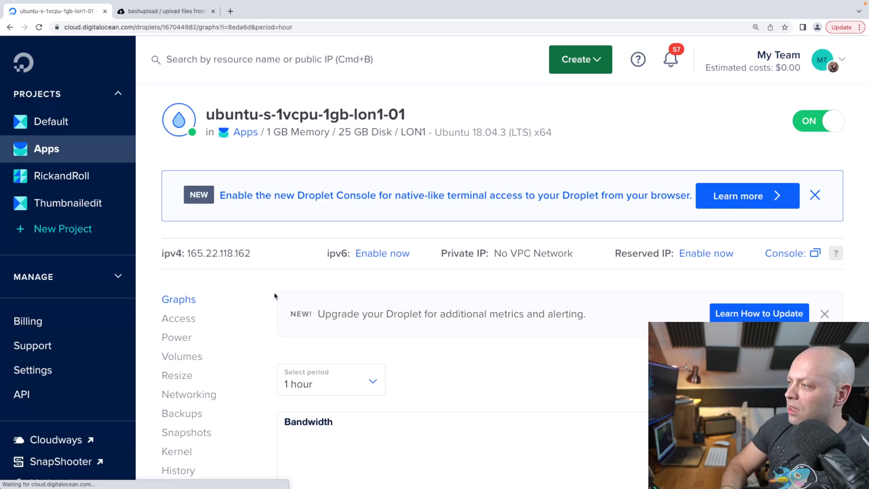
{"action": "scroll", "scroll_direction": "down", "scroll_amount": 3}
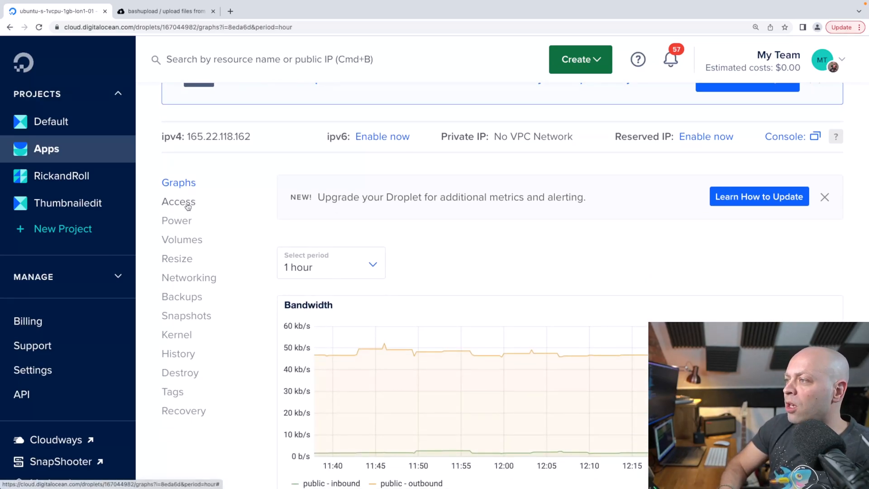
{"action": "left_click", "coordinate": [178, 202]}
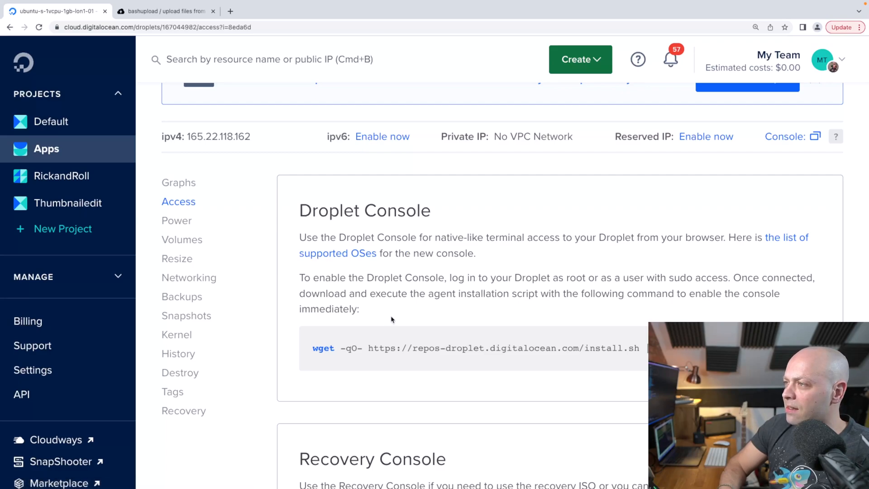
Step: Scroll through the Droplet Console and Recovery Console sections
{"action": "scroll", "scroll_direction": "down", "scroll_amount": 3}
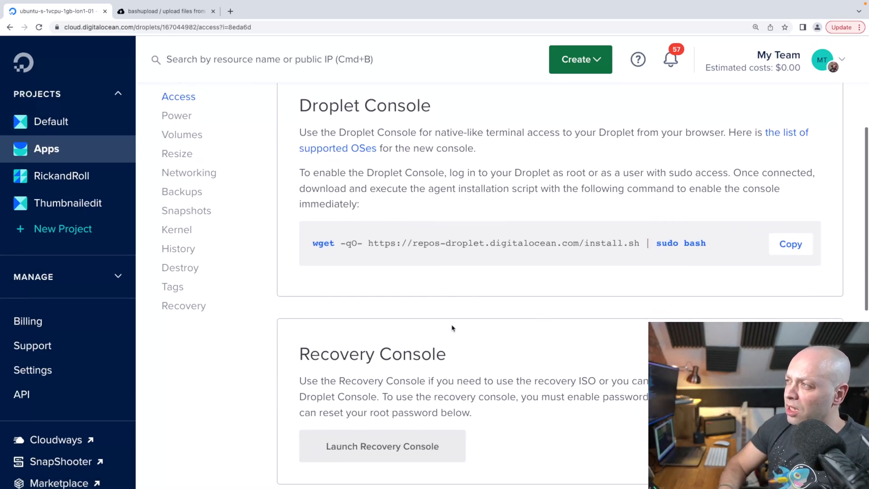
{"action": "scroll", "scroll_direction": "down", "scroll_amount": 3}
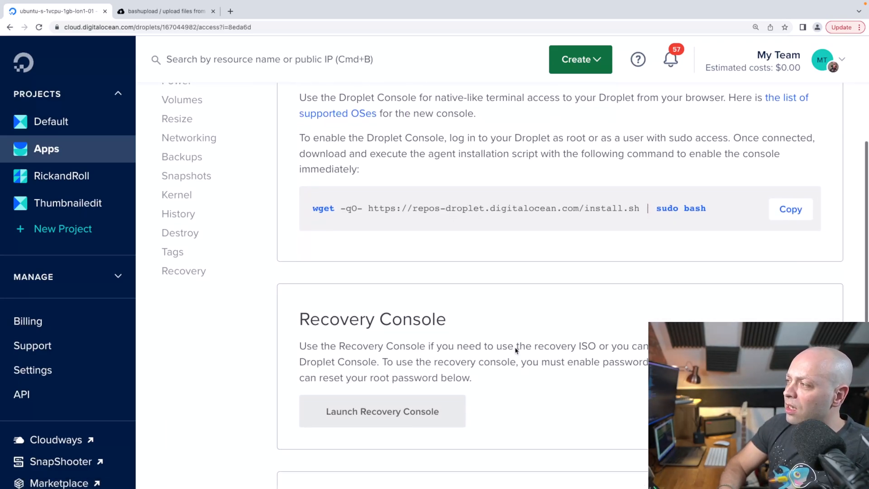
{"action": "scroll", "scroll_direction": "down", "scroll_amount": 3}
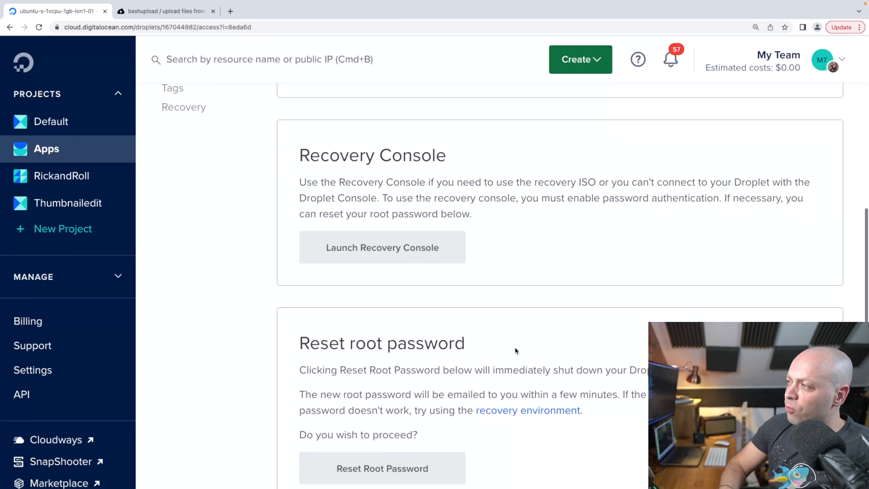
{"action": "scroll", "scroll_direction": "down", "scroll_amount": 3}
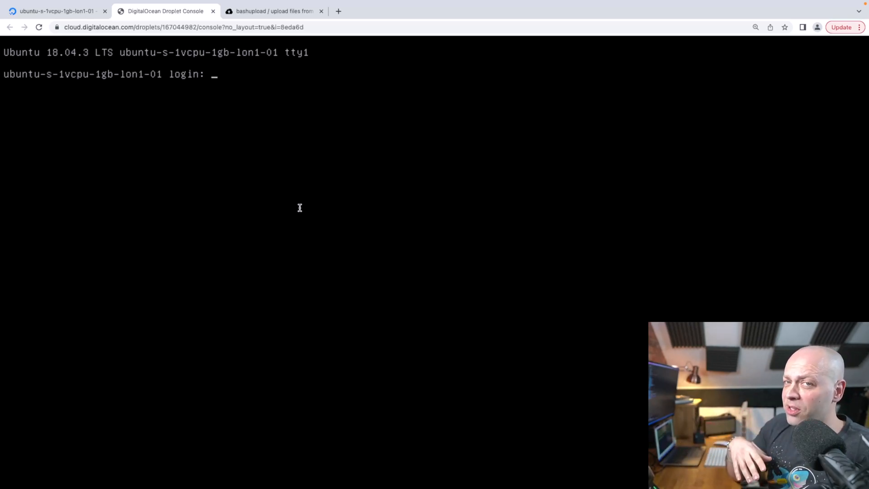
Step: Log in to the droplet console as root and list the user folders with ls /home
{"action": "type", "text": "root"}
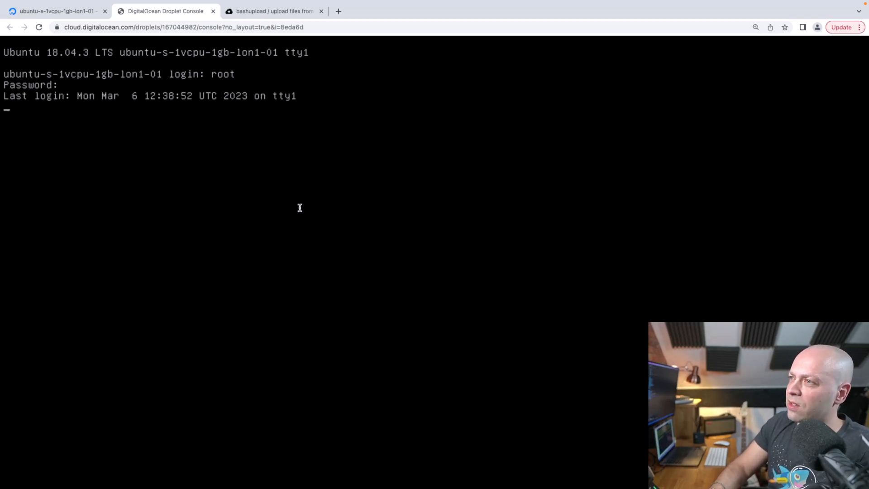
{"action": "key", "text": "Enter"}
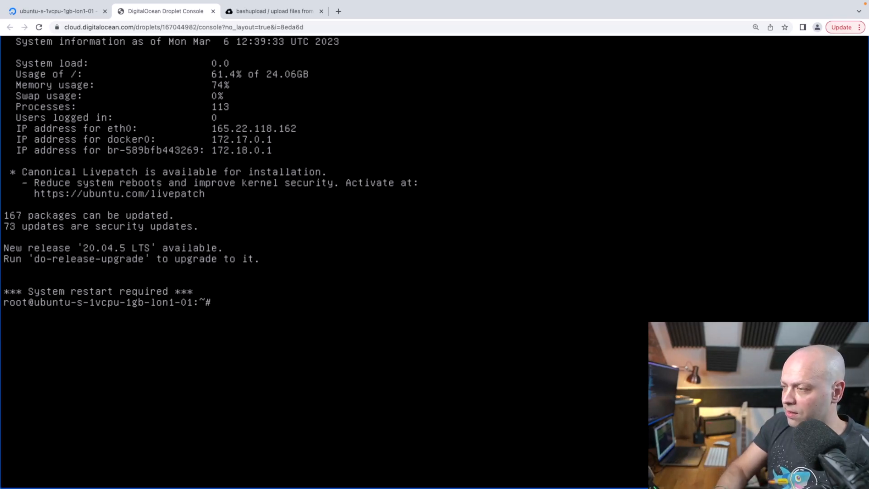
{"action": "type", "text": "ls /home"}
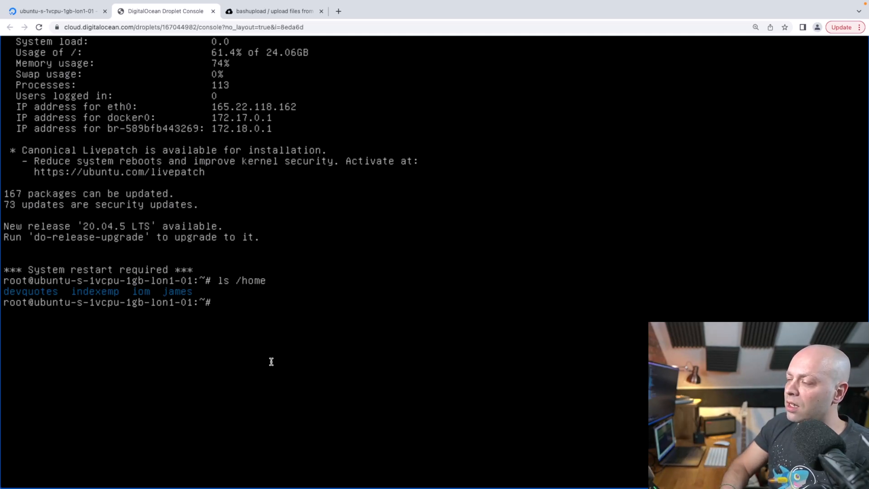
Step: Change into /home/james/.ssh on the droplet
{"action": "type", "text": "cd"}
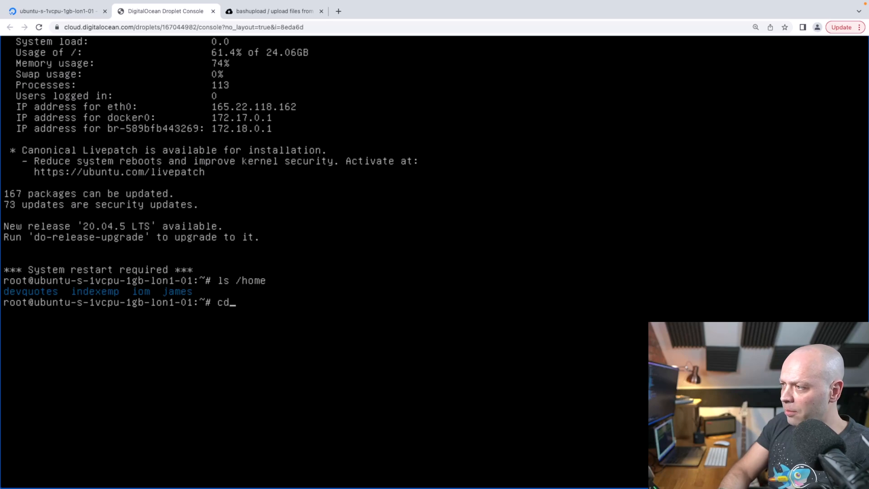
{"action": "type", "text": "/home/"}
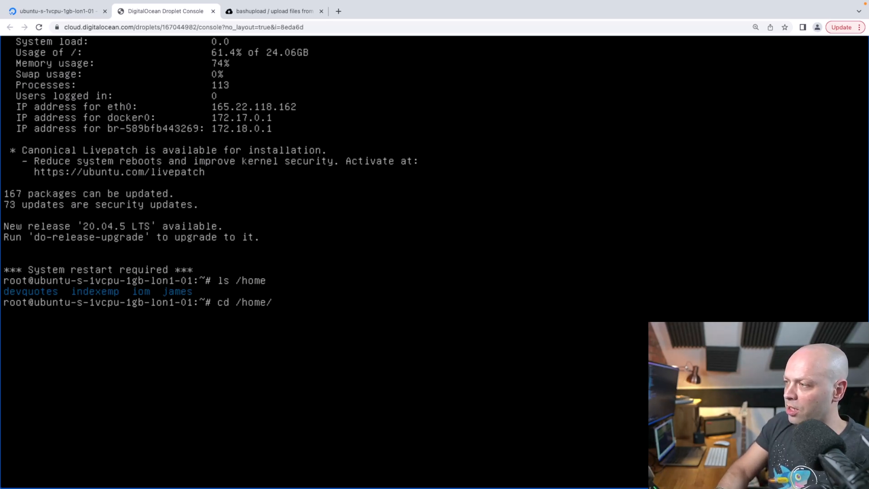
{"action": "type", "text": "james/.ssh"}
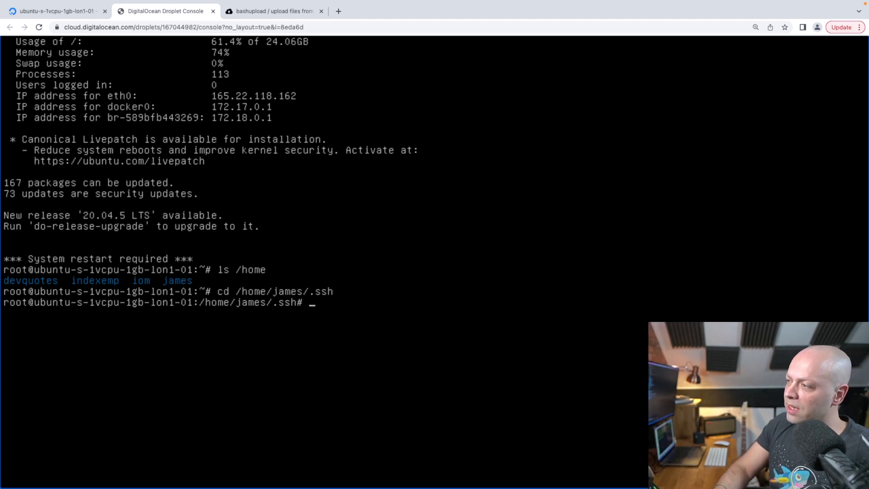
Step: Display james's authorized_keys file with cat
{"action": "type", "text": "cat"}
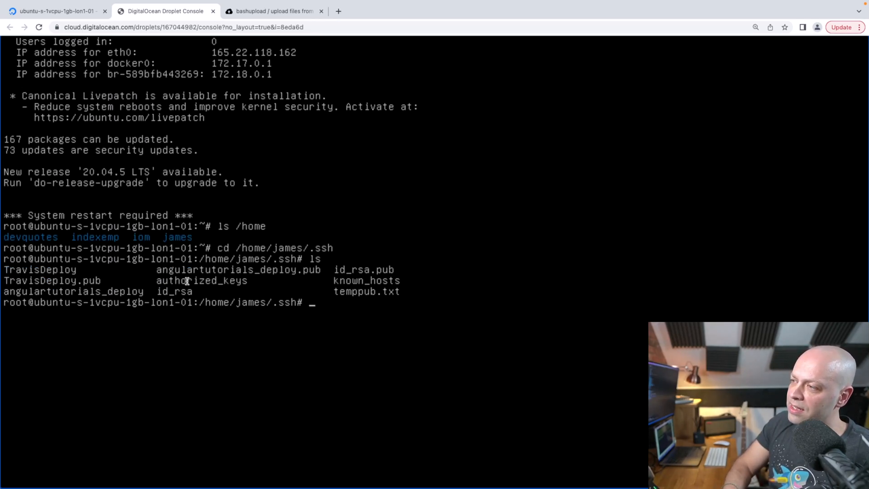
{"action": "mouse_move", "coordinate": [368, 299]}
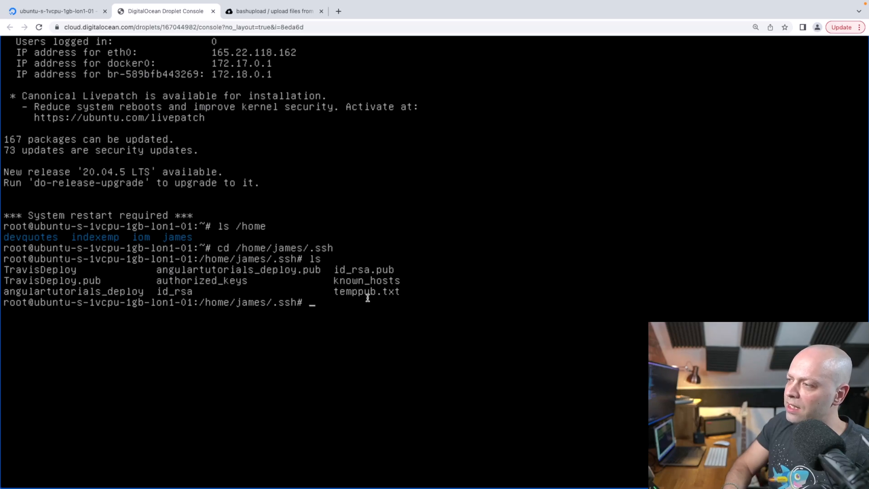
{"action": "type", "text": "cat"}
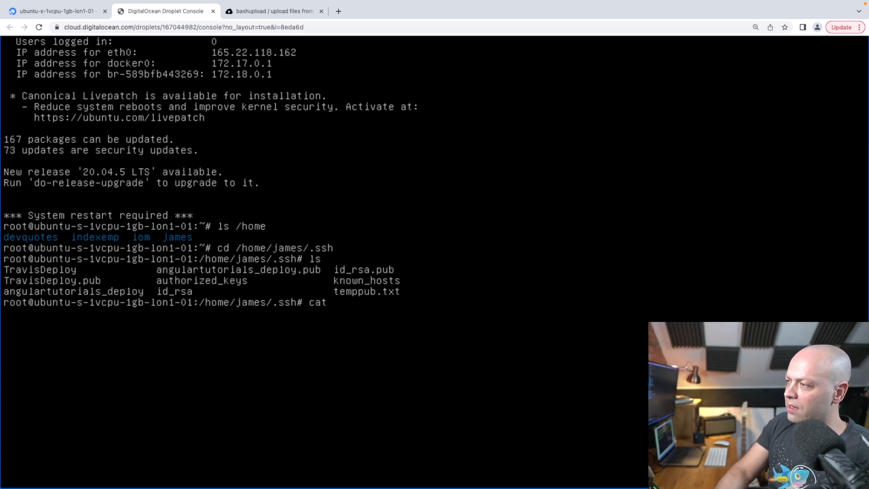
{"action": "type", "text": "authorized_keys"}
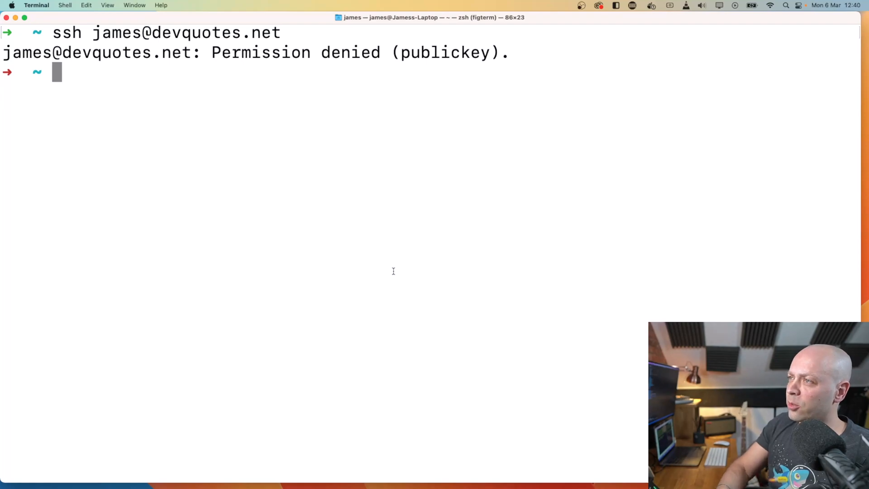
Step: Print ~/.ssh/id_rsa.pub in the Mac terminal and select the key to copy it
{"action": "type", "text": "cat"}
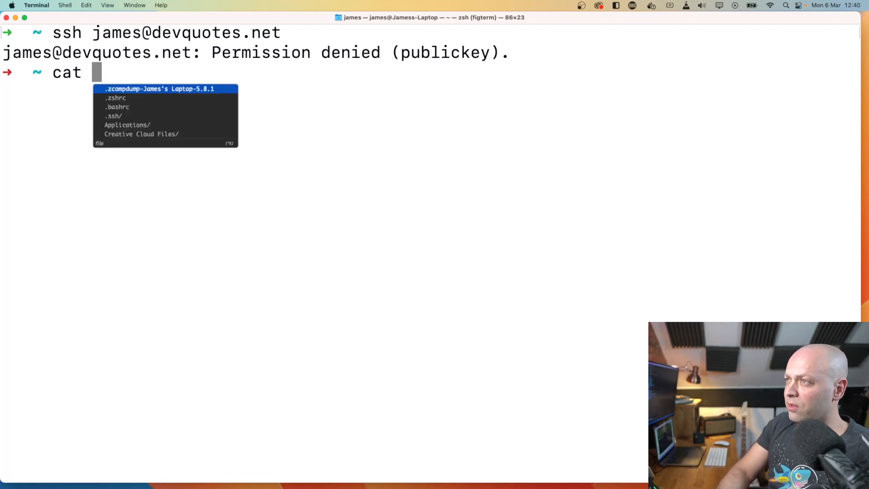
{"action": "type", "text": "~/.ssh"}
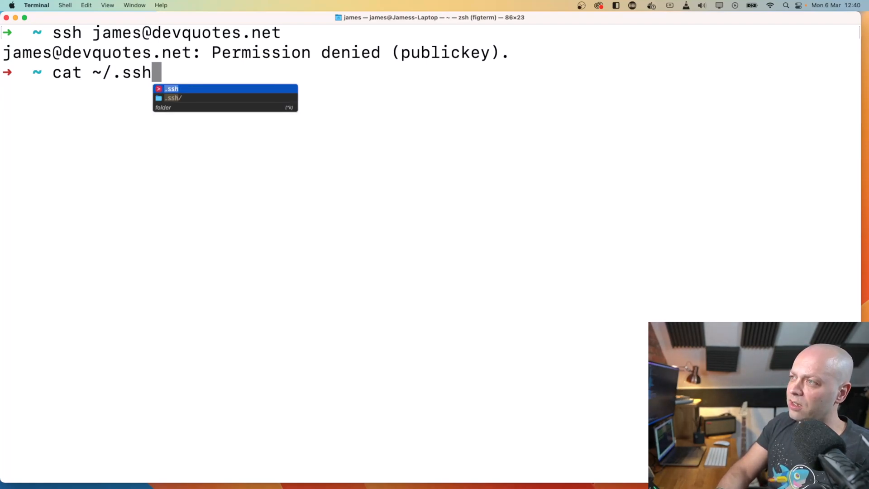
{"action": "type", "text": "/id_rsa.pub"}
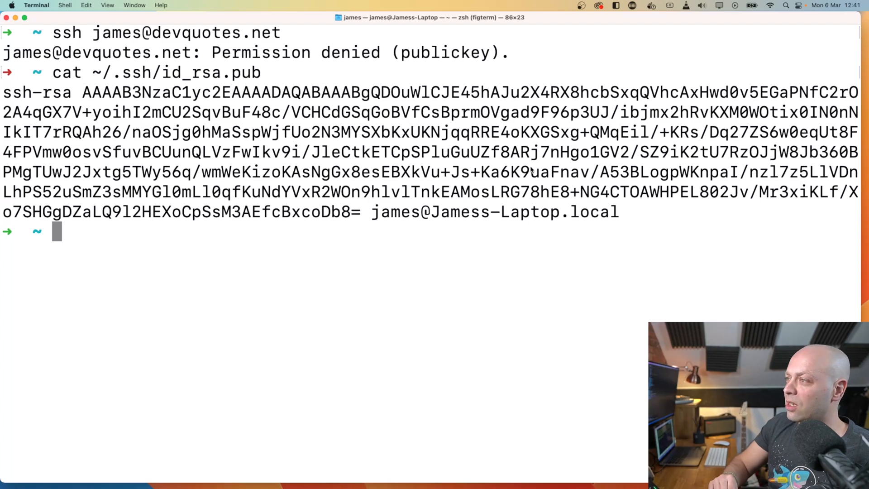
{"action": "mouse_move", "coordinate": [624, 215]}
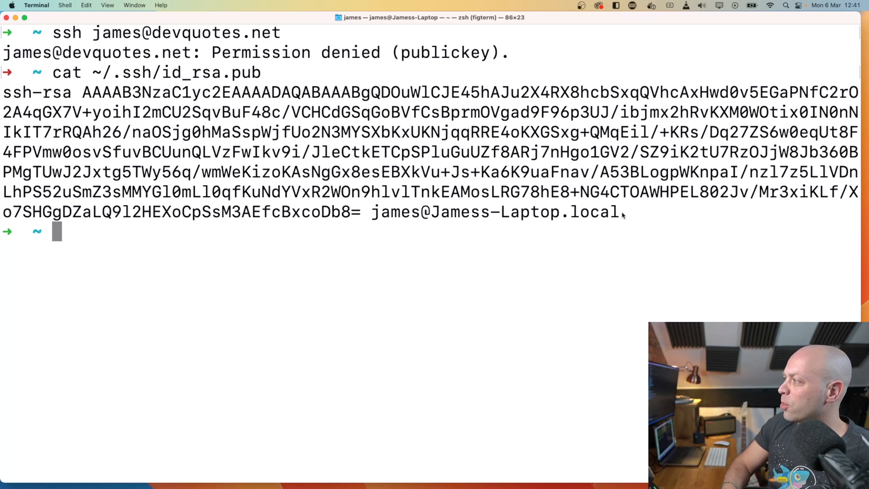
{"action": "left_click_drag", "start_coordinate": [3, 92], "coordinate": [619, 212]}
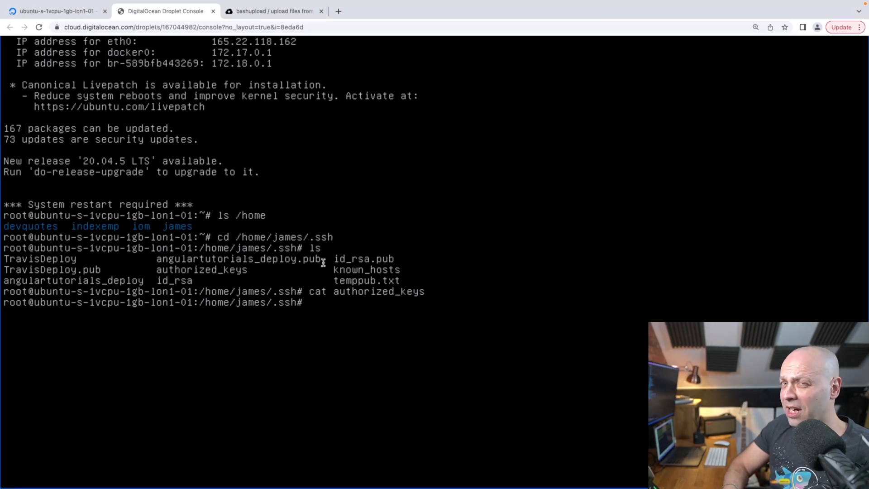
{"action": "mouse_move", "coordinate": [369, 321]}
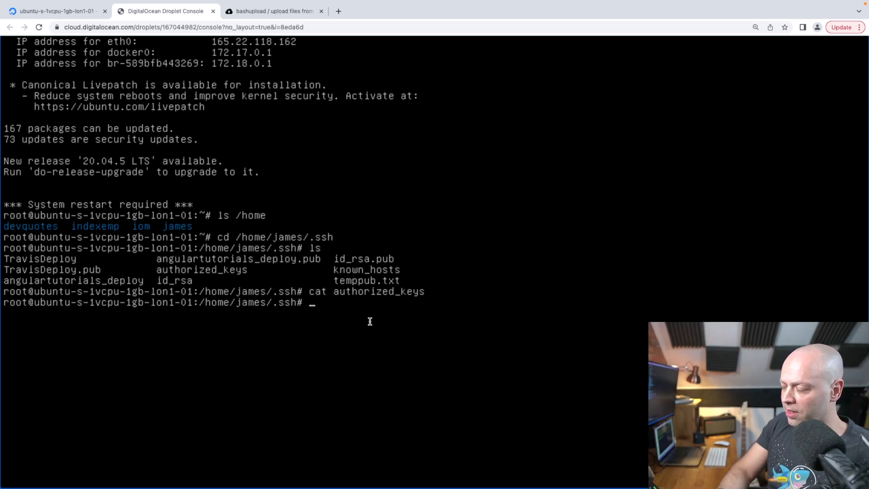
Step: Start nano in james's .ssh folder to paste the Mac's public key onto the server
{"action": "type", "text": "nano"}
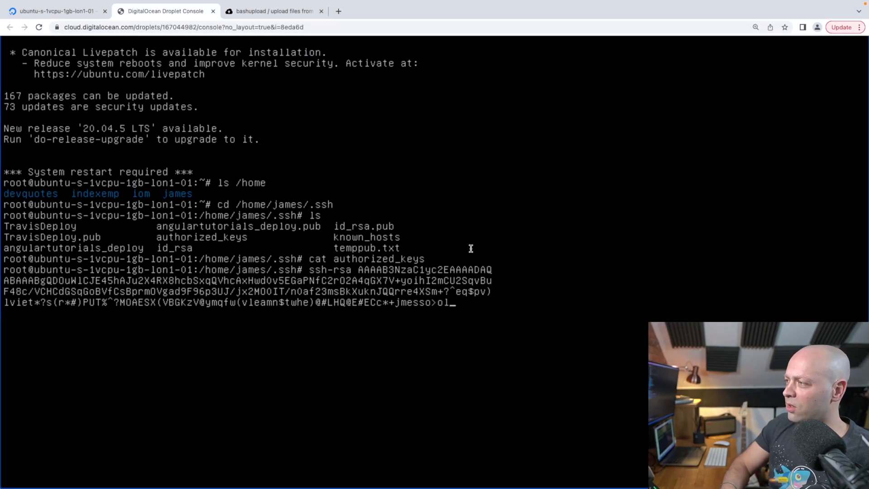
{"action": "mouse_move", "coordinate": [503, 315]}
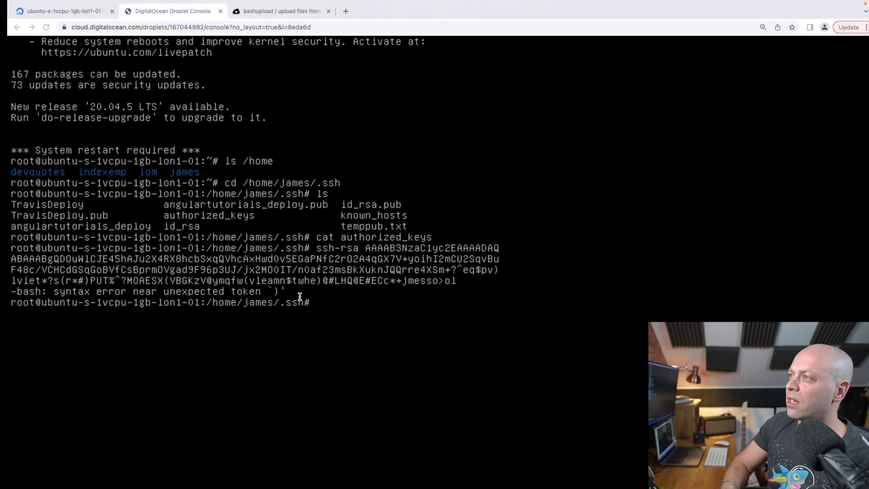
Step: Switch to the bashupload file-sharing page in Chrome
{"action": "left_click", "coordinate": [280, 11]}
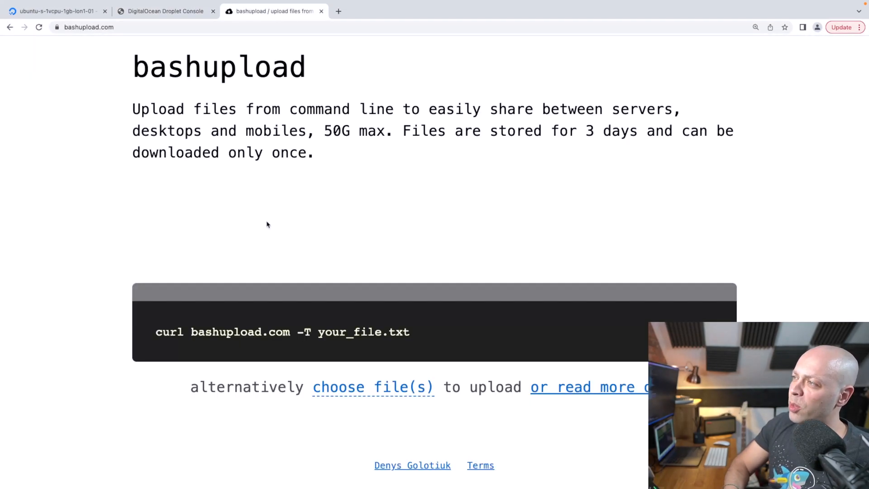
{"action": "mouse_move", "coordinate": [228, 318]}
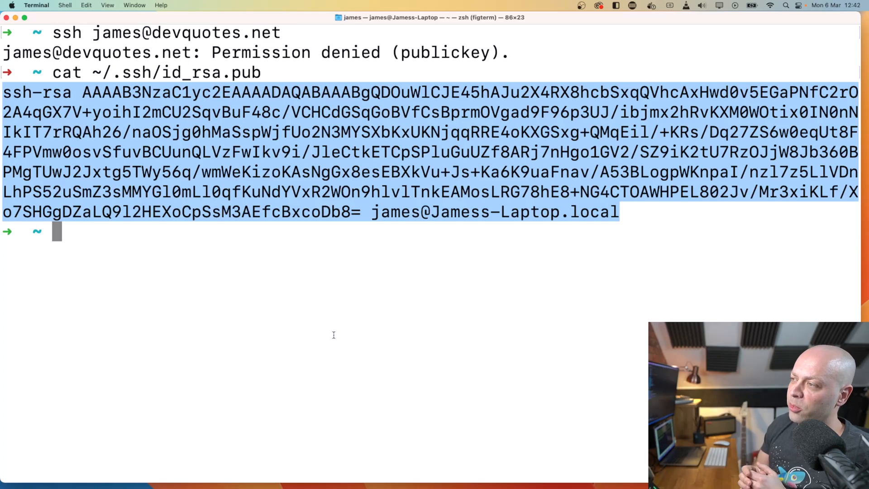
{"action": "mouse_move", "coordinate": [275, 329]}
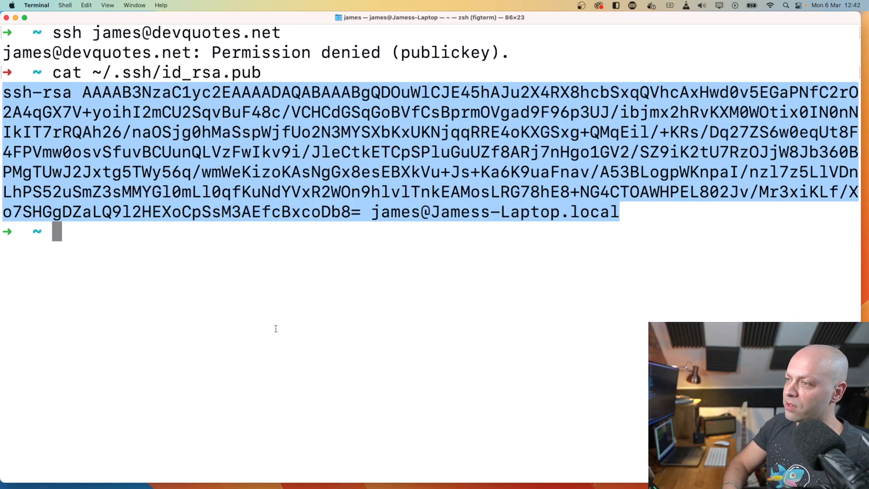
Step: Save the public key with cat ~/.ssh/id_rsa.pub > temppub.txt
{"action": "left_click", "coordinate": [275, 328]}
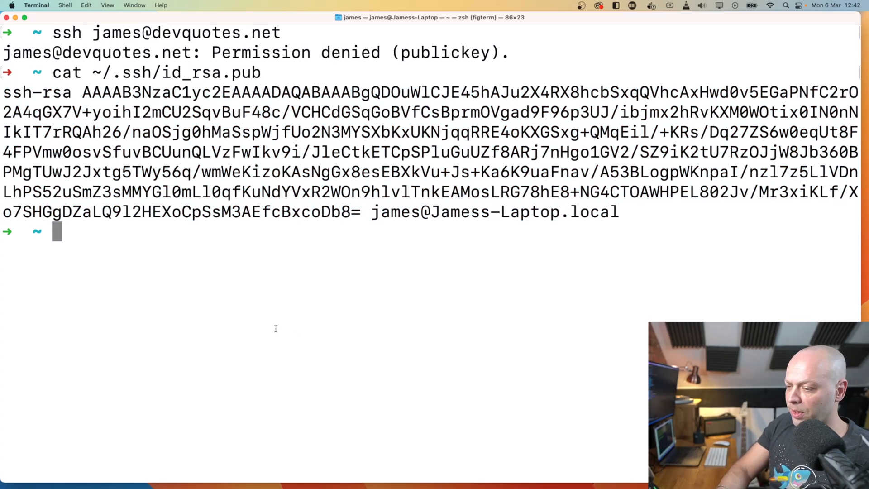
{"action": "type", "text": "cur"}
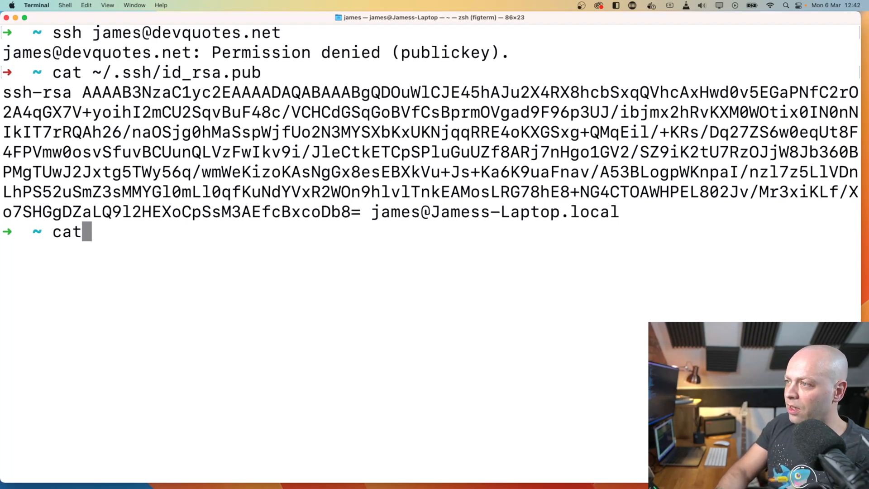
{"action": "type", "text": "~/."}
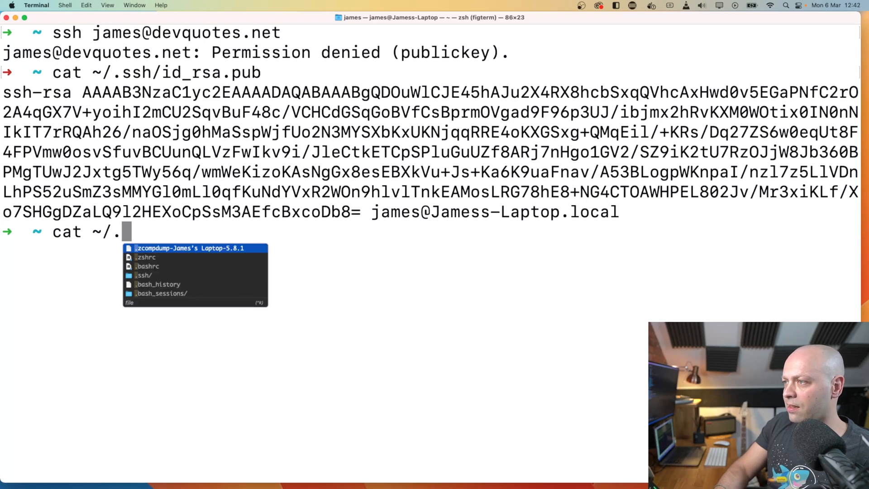
{"action": "type", "text": "ssh/"}
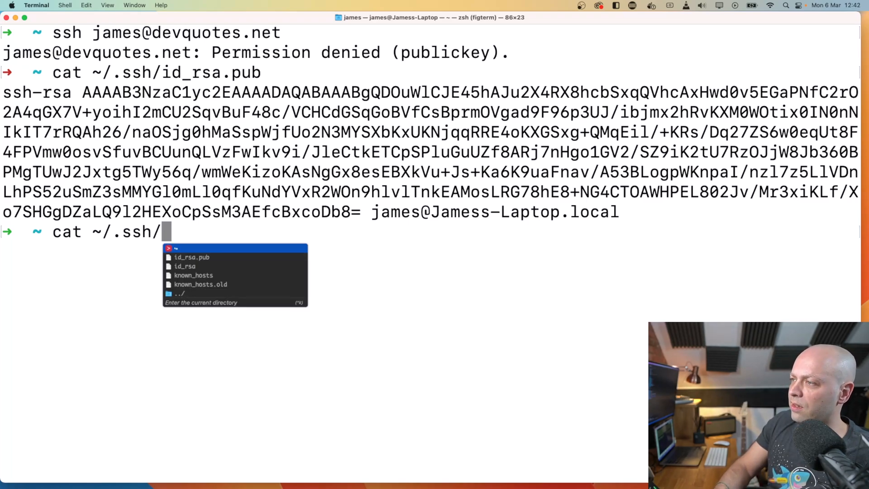
{"action": "type", "text": "id_rsa.pub >"}
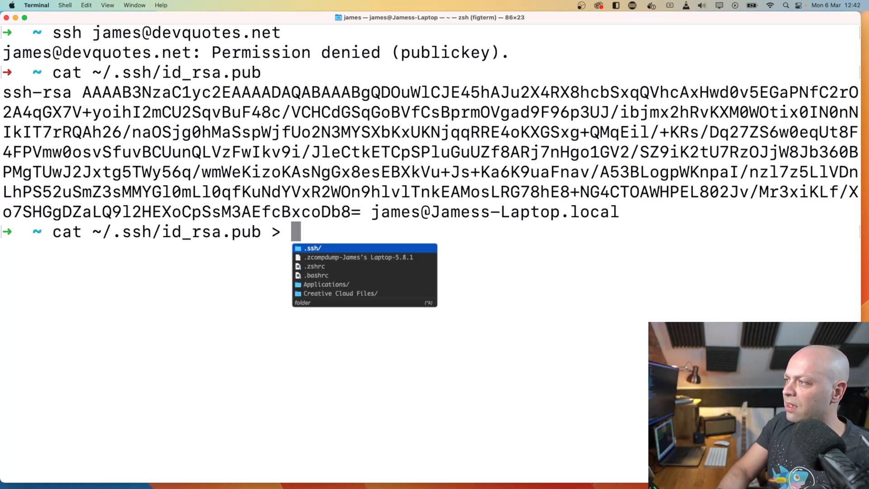
{"action": "type", "text": "tem"}
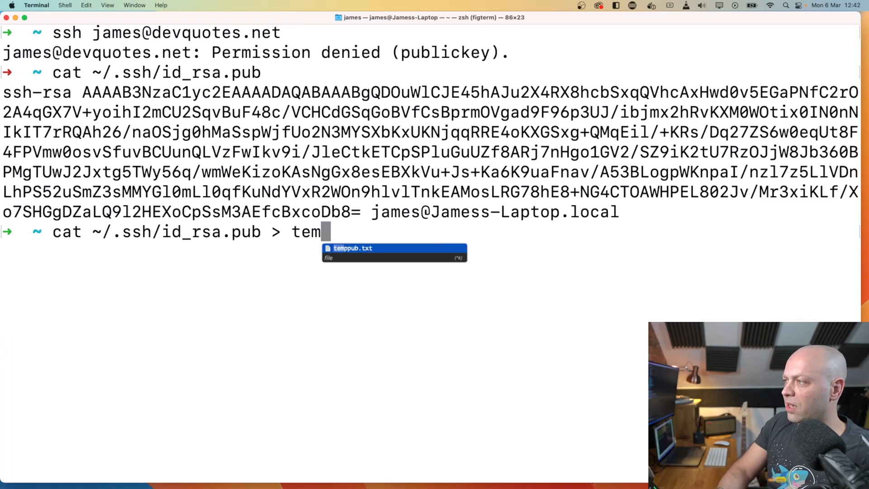
{"action": "key", "text": "Enter"}
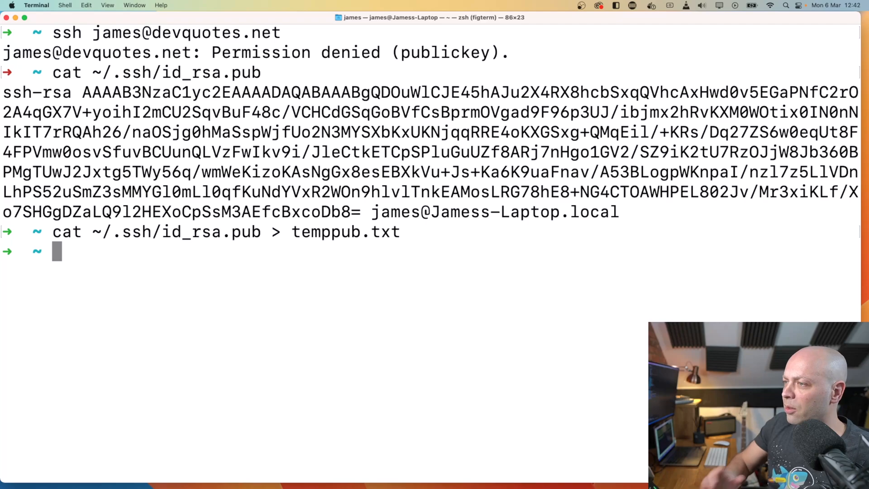
Step: Upload temppub.txt with curl bashupload.com -T and select the resulting download link
{"action": "type", "text": "curl b"}
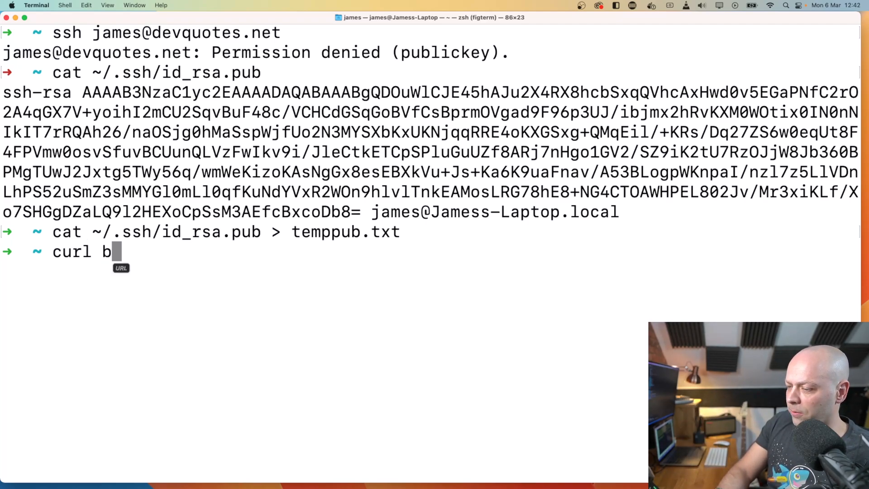
{"action": "type", "text": "ash"}
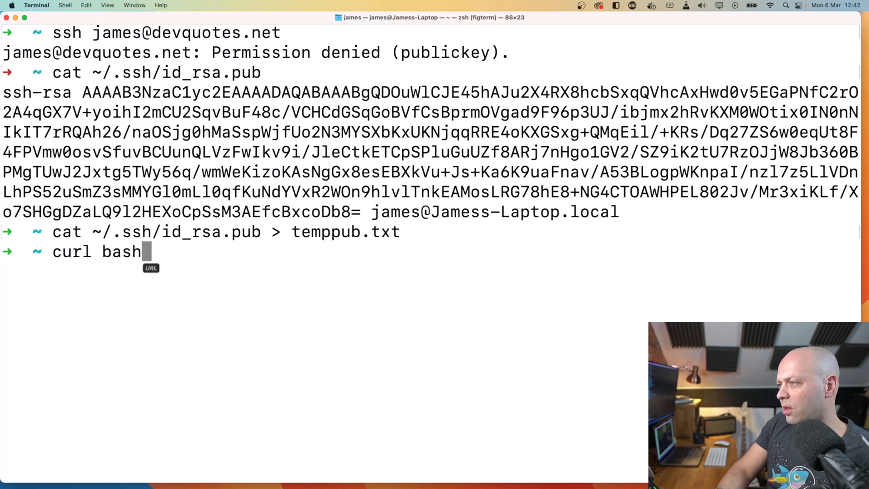
{"action": "type", "text": "uplaod.c"}
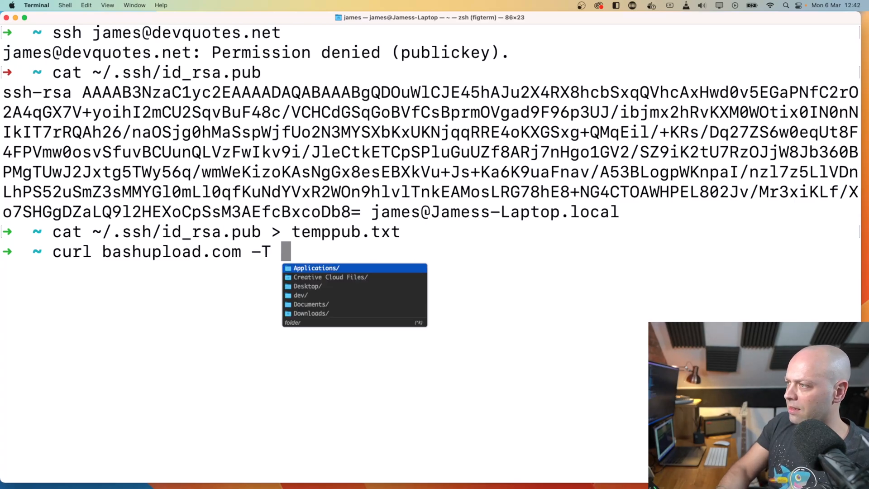
{"action": "key", "text": "Escape"}
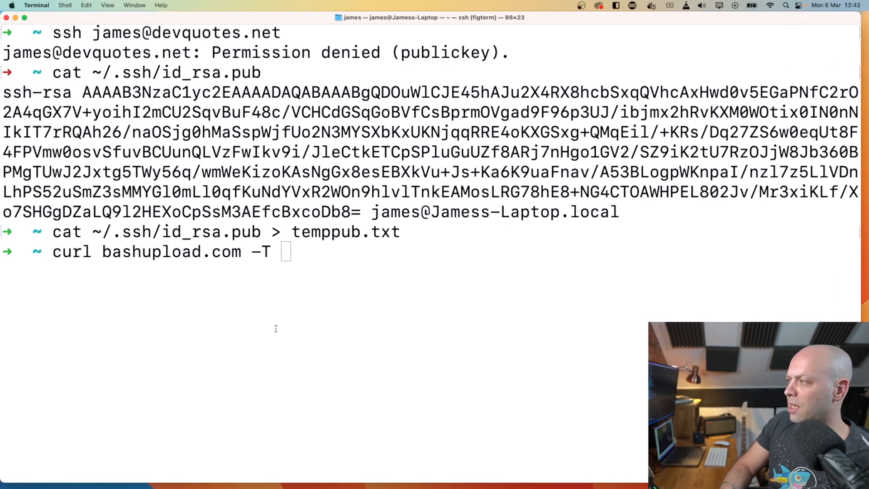
{"action": "type", "text": "temppub.txt"}
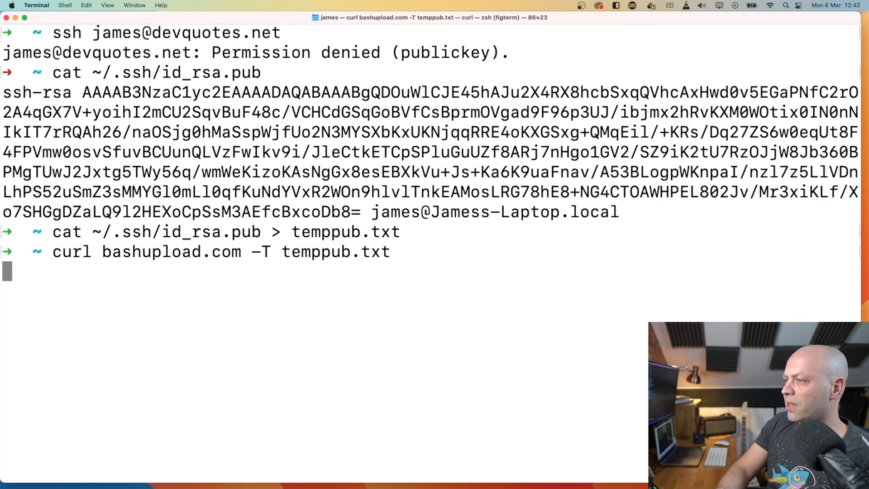
{"action": "key", "text": "Return"}
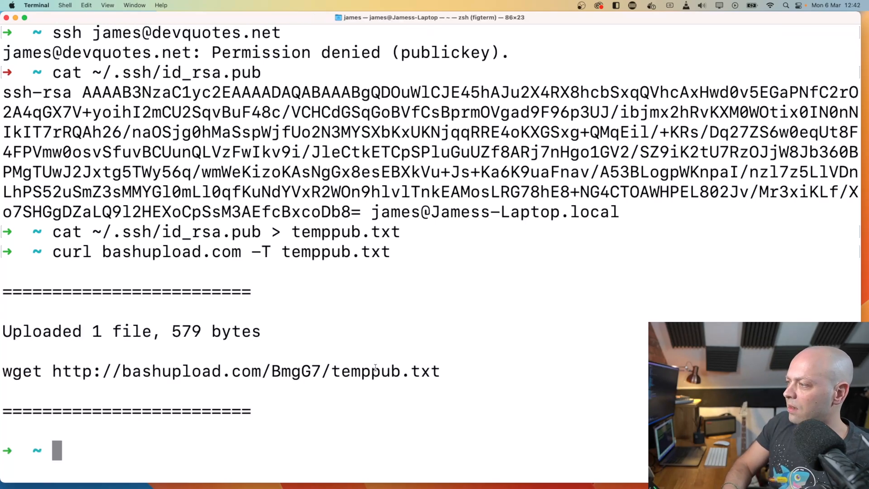
{"action": "left_click_drag", "start_coordinate": [232, 371], "coordinate": [439, 371]}
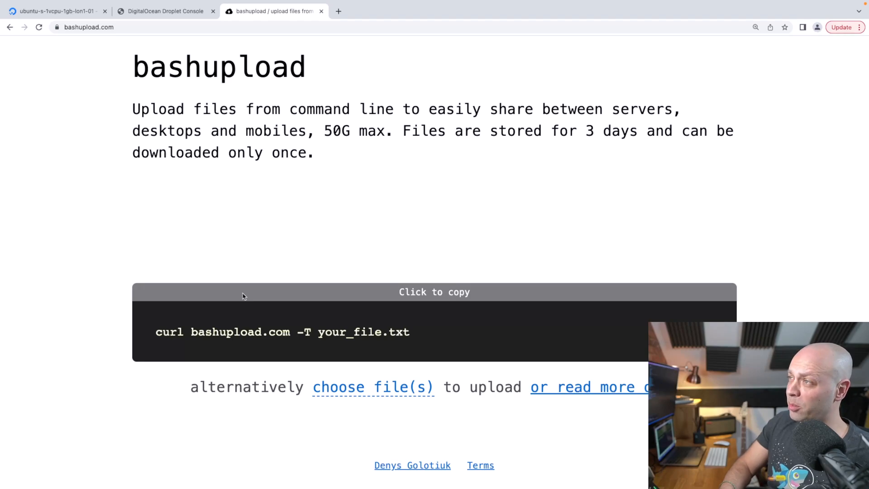
Step: Start a wget command in the droplet console, correcting the mistyped bashupload domain
{"action": "left_click", "coordinate": [168, 11]}
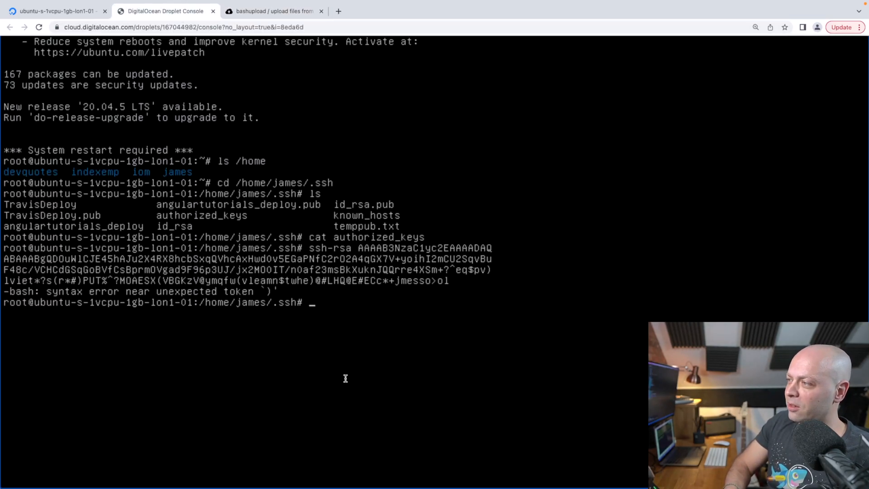
{"action": "type", "text": "w"}
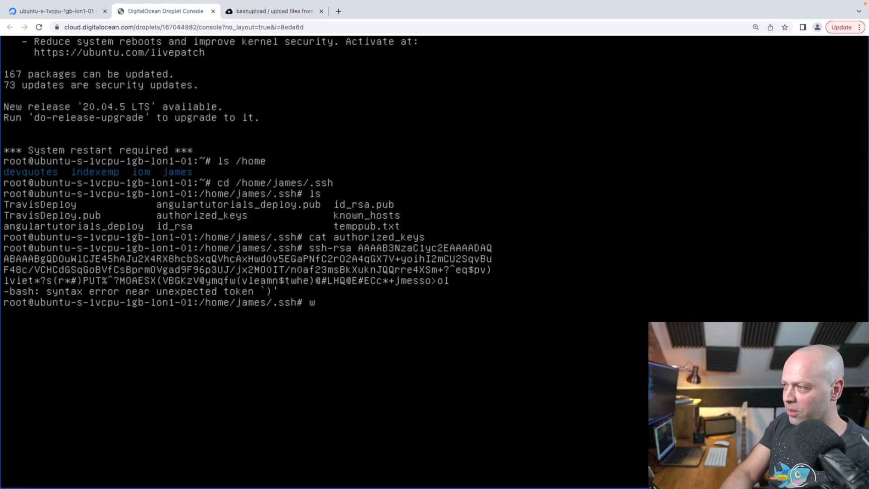
{"action": "type", "text": "get ht"}
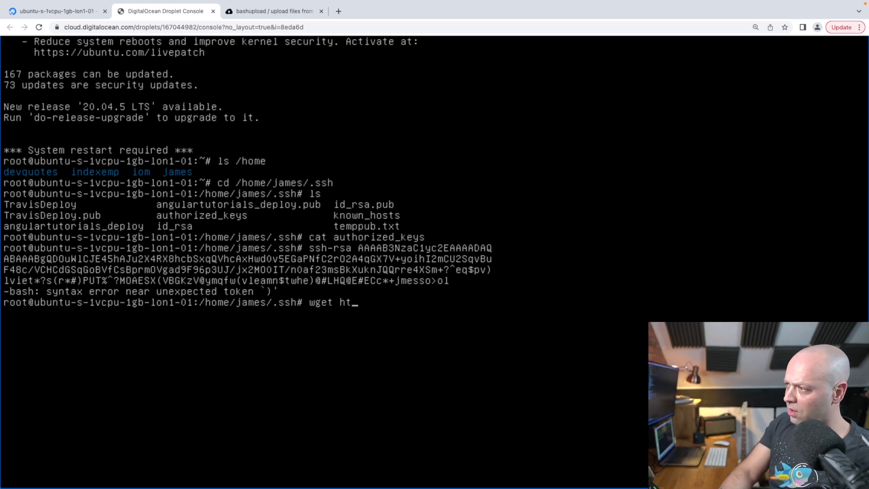
{"action": "type", "text": "tp://"}
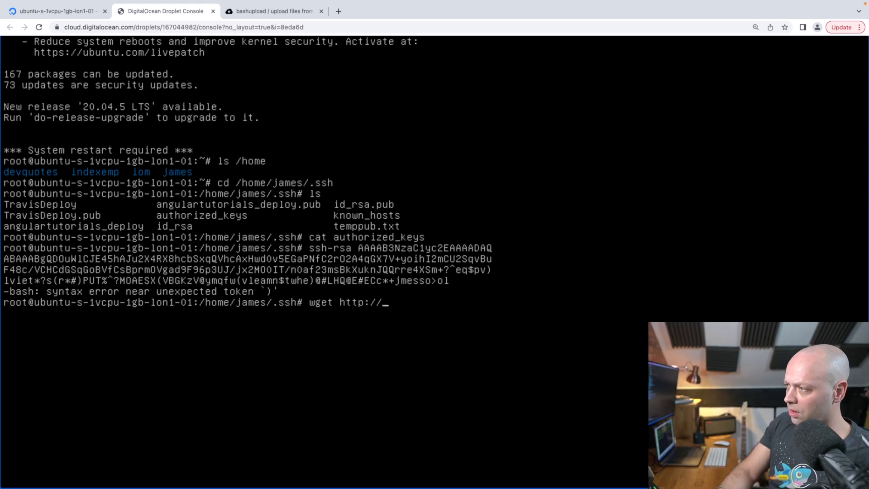
{"action": "type", "text": "BASHU"}
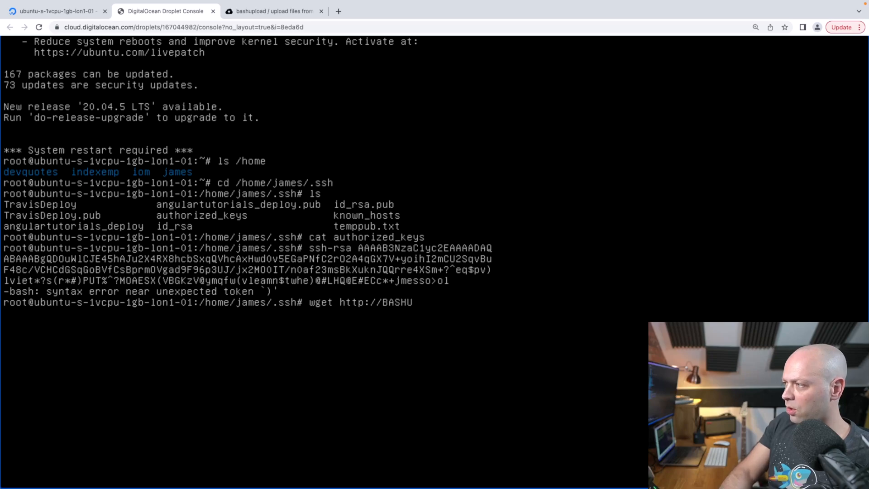
{"action": "key", "text": "BackSpace"}
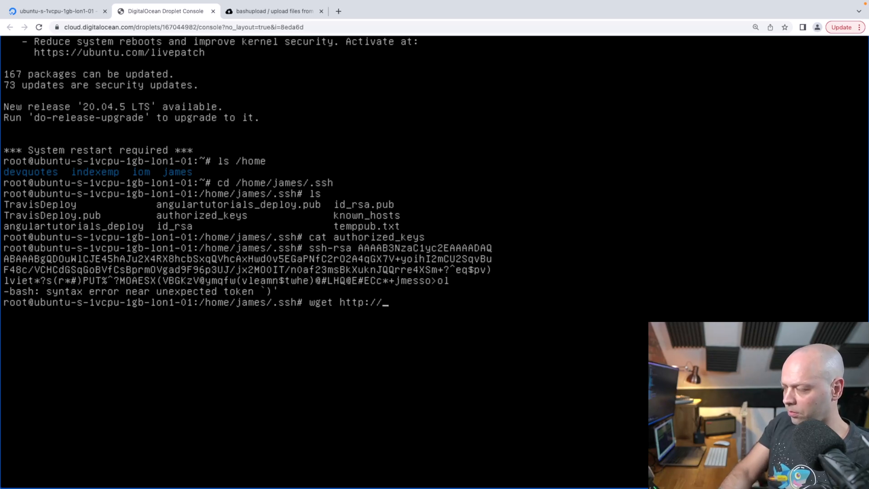
{"action": "type", "text": "BA"}
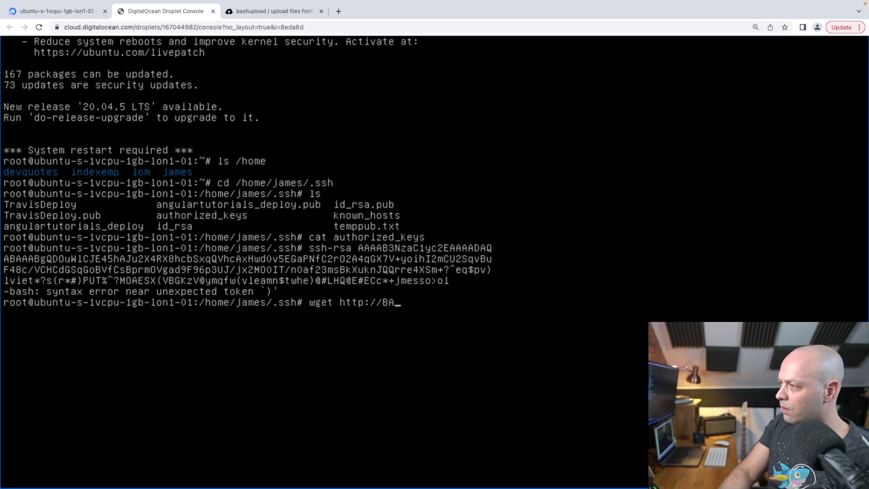
{"action": "type", "text": "bas"}
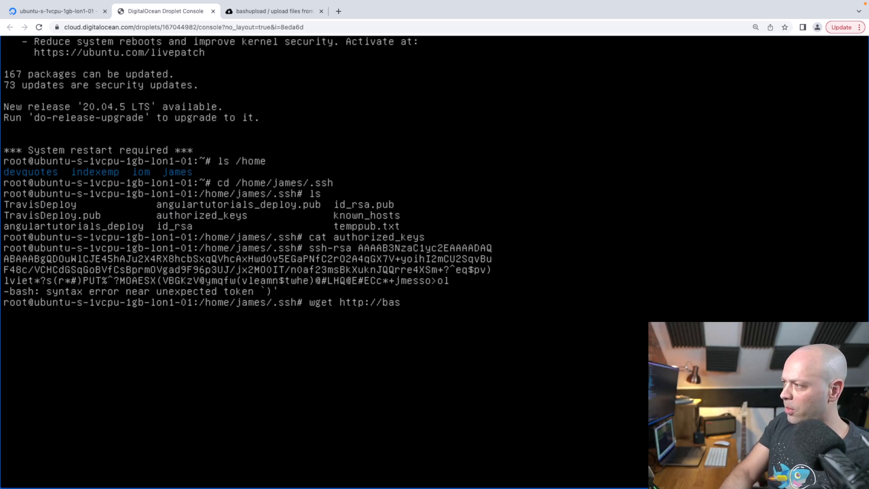
{"action": "type", "text": "plado"}
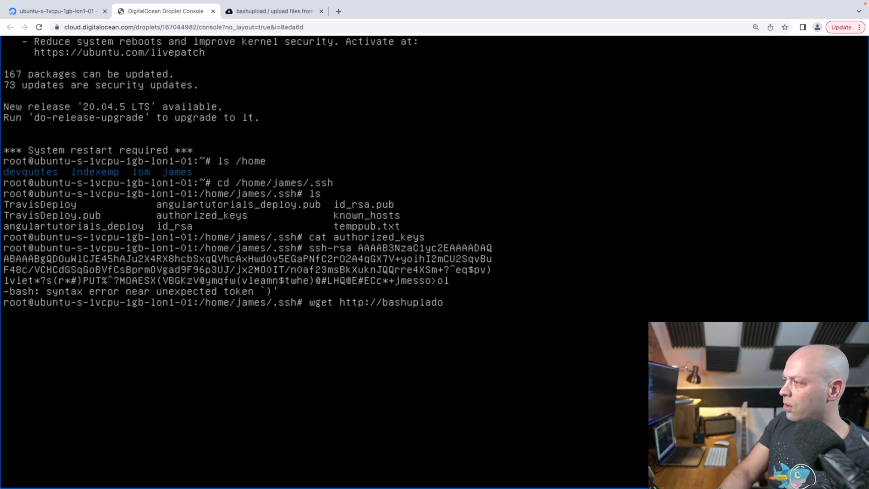
{"action": "key", "text": "Backspace"}
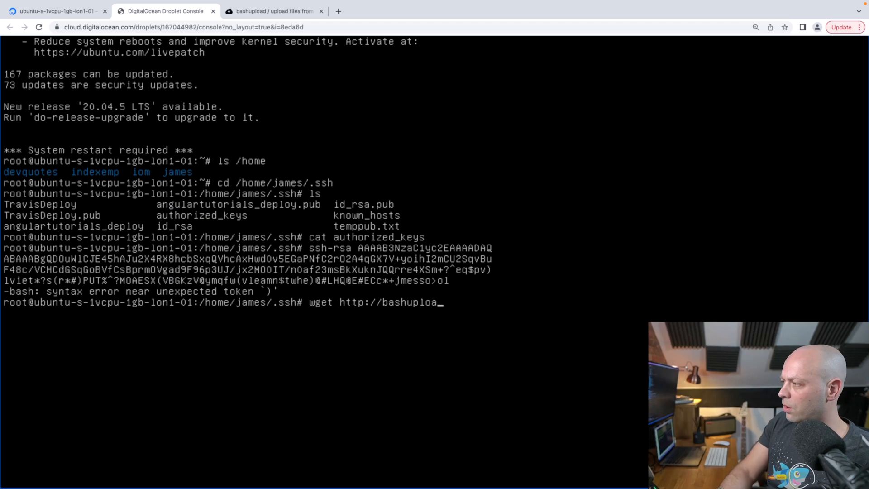
{"action": "type", "text": "d.com/"}
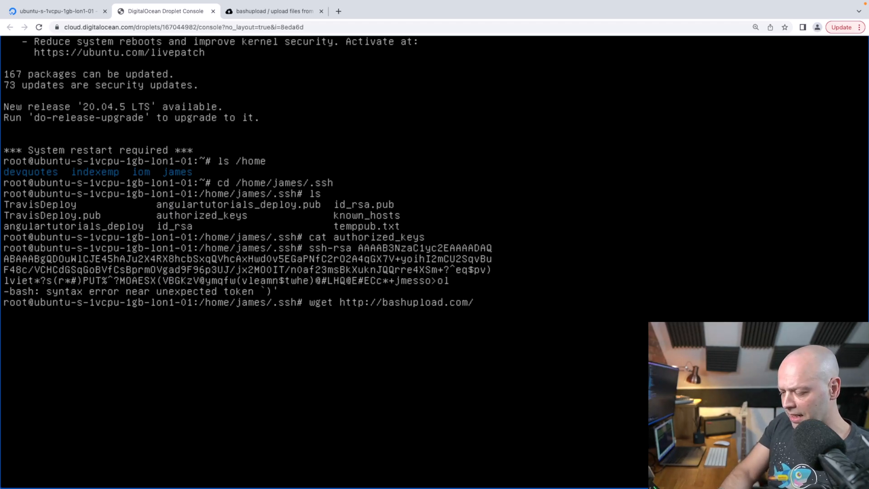
{"action": "type", "text": "Bm"}
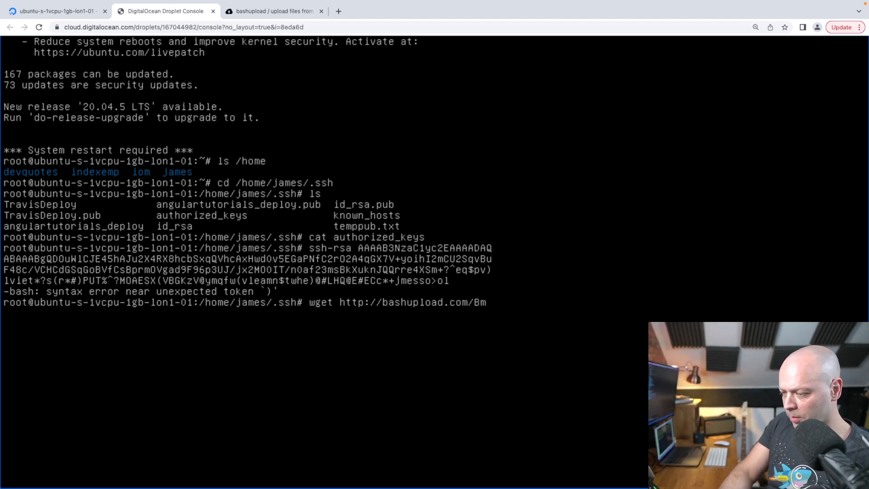
{"action": "type", "text": "gG"}
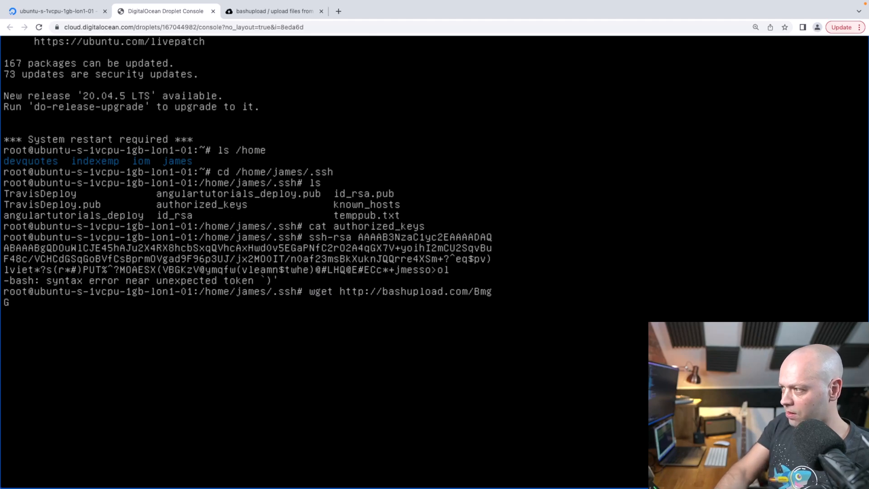
{"action": "type", "text": "7"}
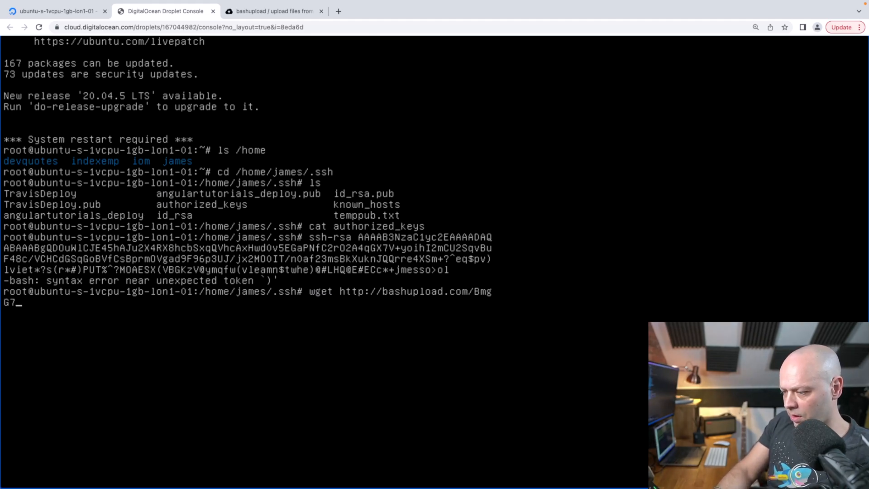
{"action": "type", "text": "temppubt."}
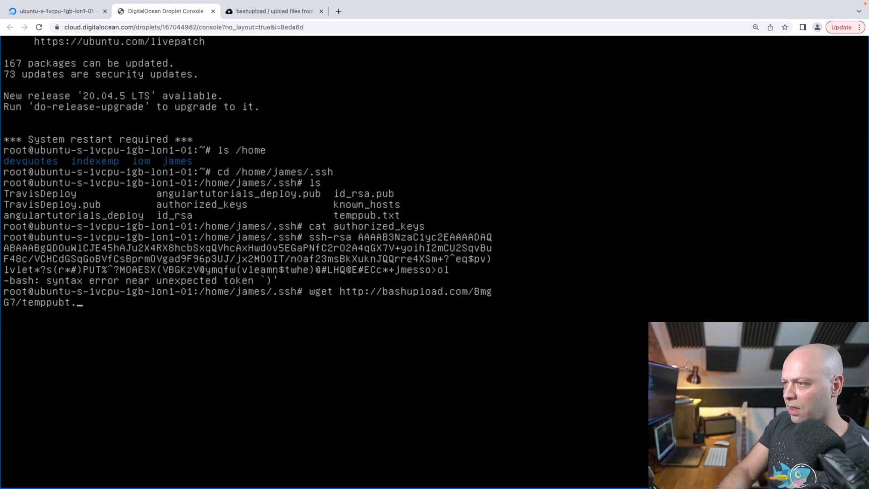
{"action": "type", "text": "txt"}
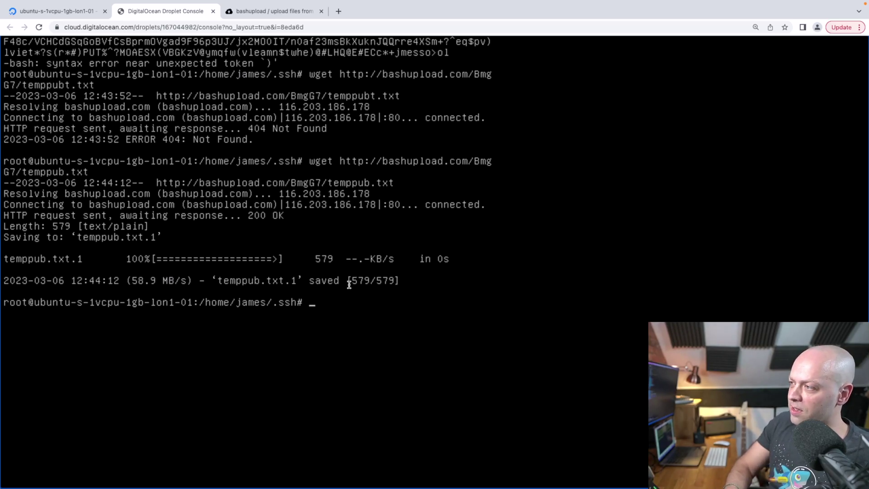
Step: Display temppub.txt.1 with cat to confirm it holds the Mac's ssh-rsa key
{"action": "type", "text": "cat"}
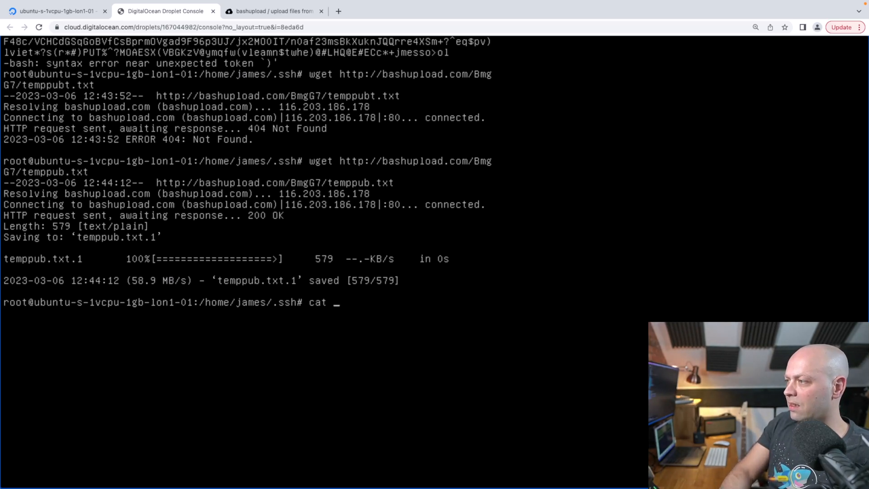
{"action": "type", "text": "temppub.txt.1"}
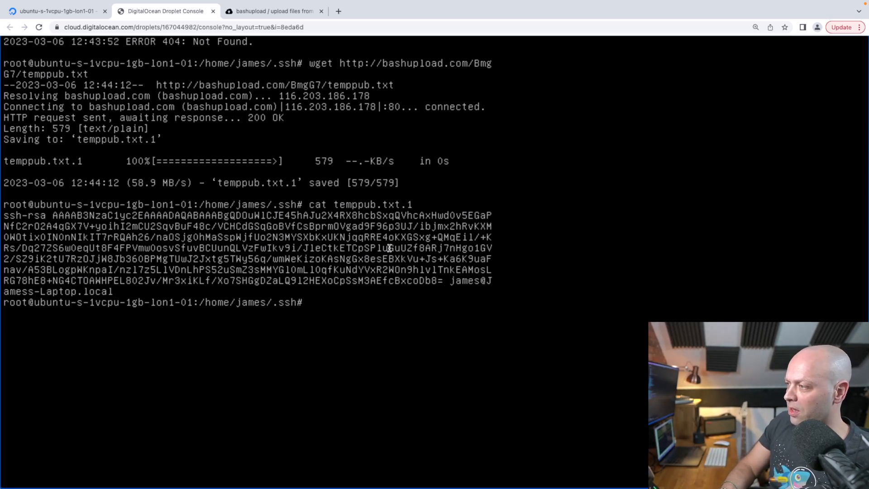
Step: Overwrite authorized_keys with temppub.txt.1 and cat it to confirm the key is present
{"action": "type", "text": "cat temppub.txt.1"}
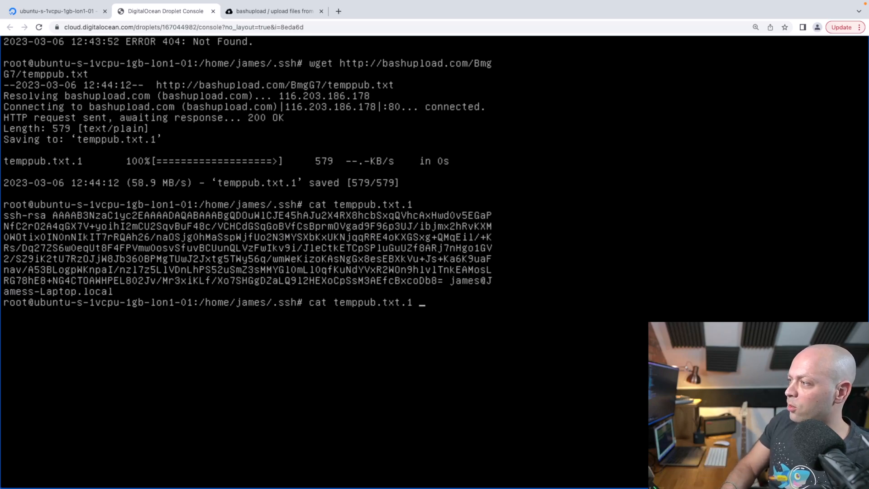
{"action": "type", "text": ">"}
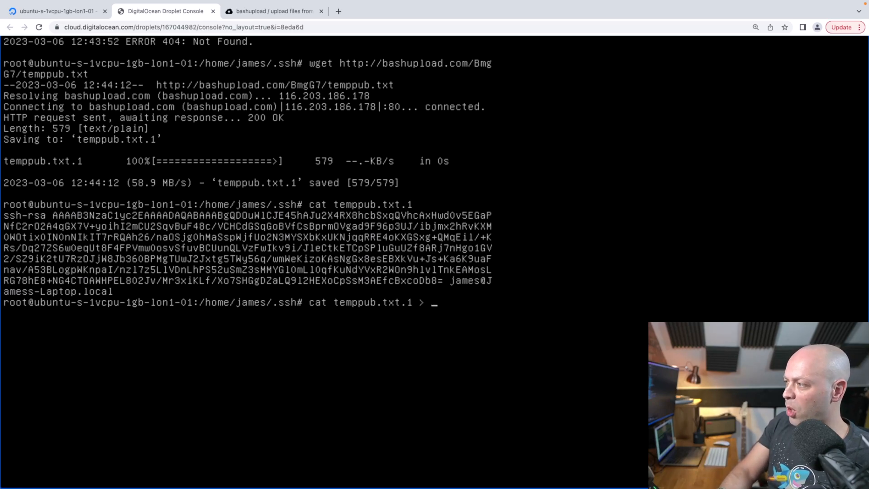
{"action": "type", "text": "authorized_keys"}
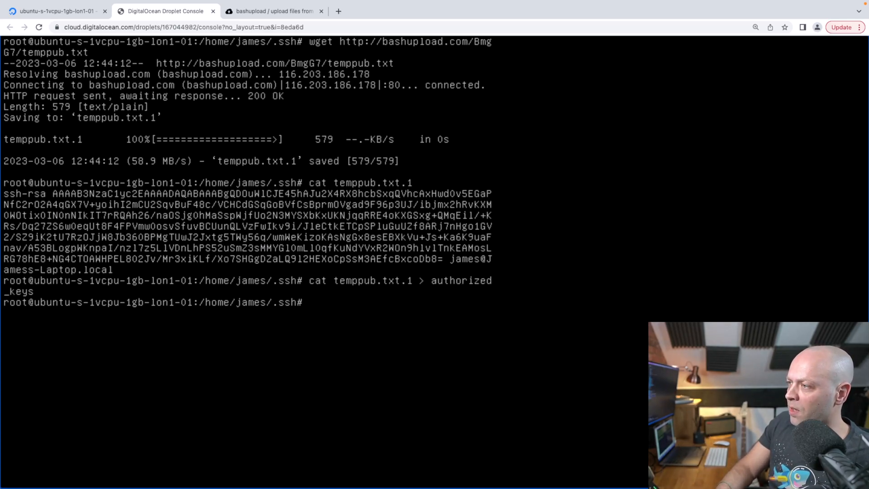
{"action": "type", "text": "cat authorized_keys"}
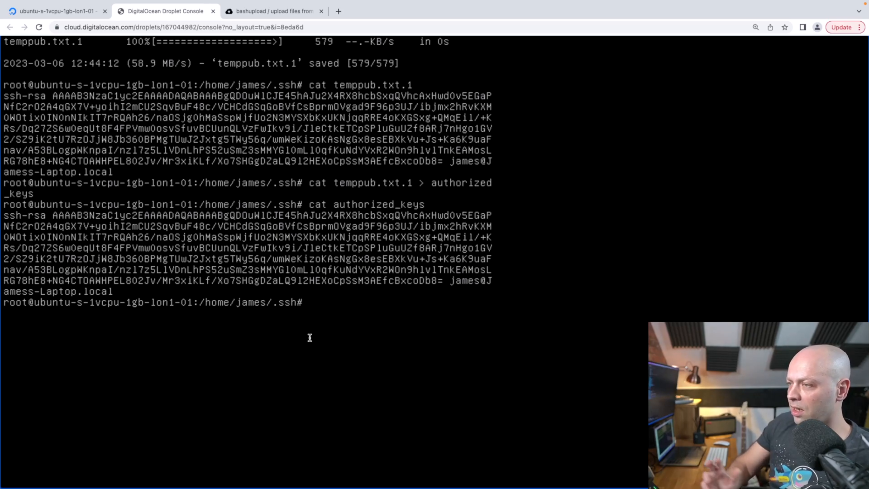
{"action": "type", "text": "exit"}
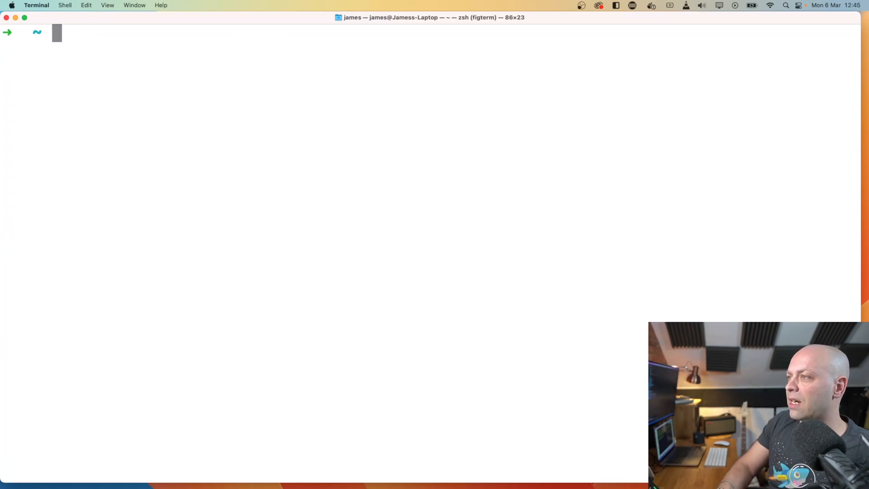
{"action": "type", "text": "ssh james@devquotes.net"}
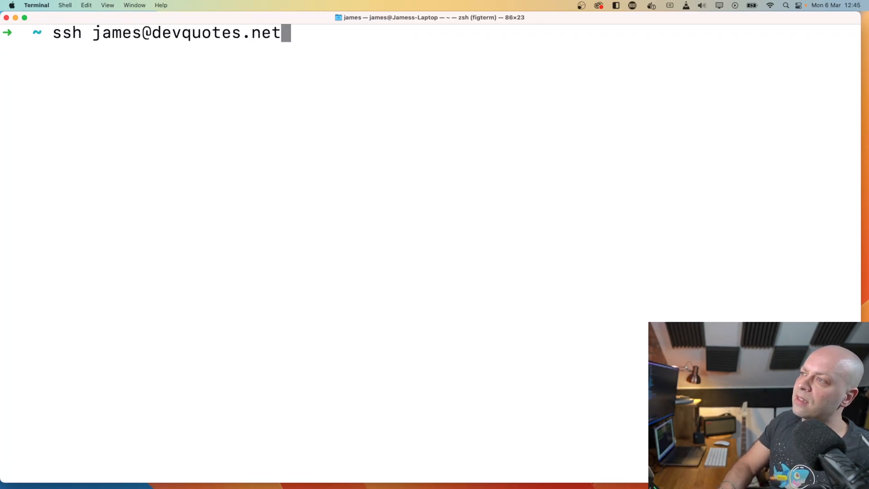